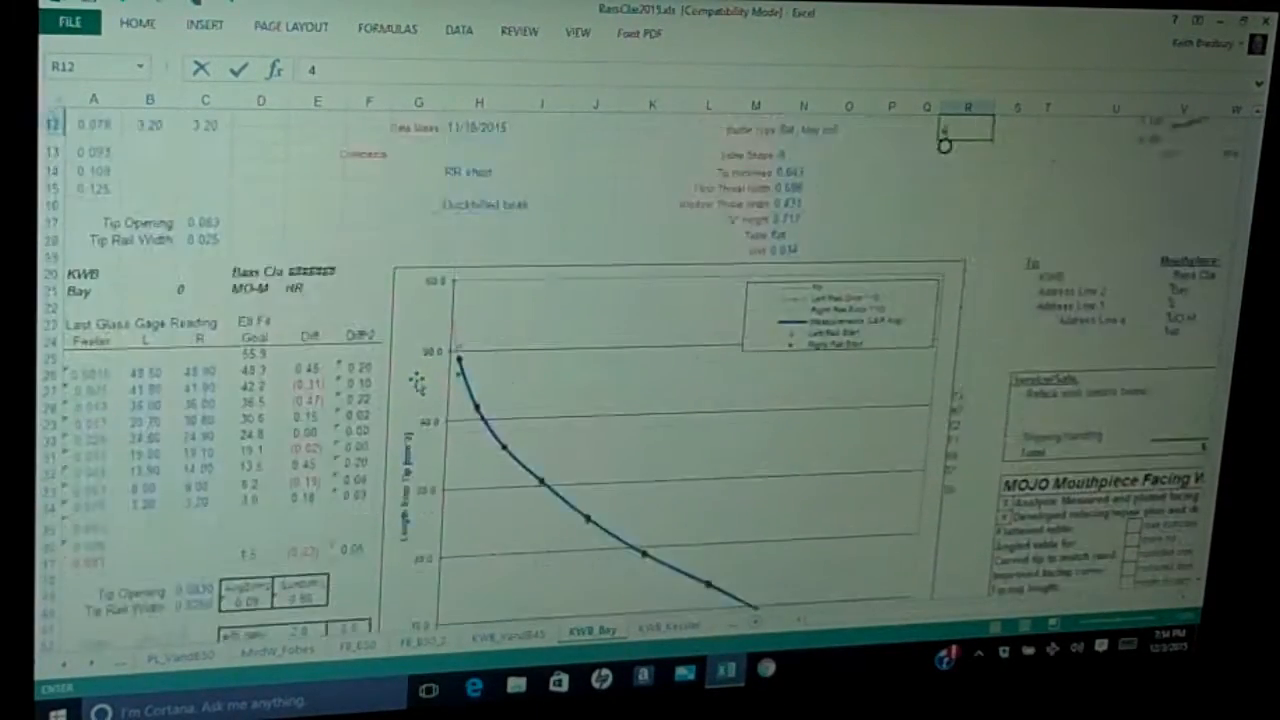
scroll(up, 3)
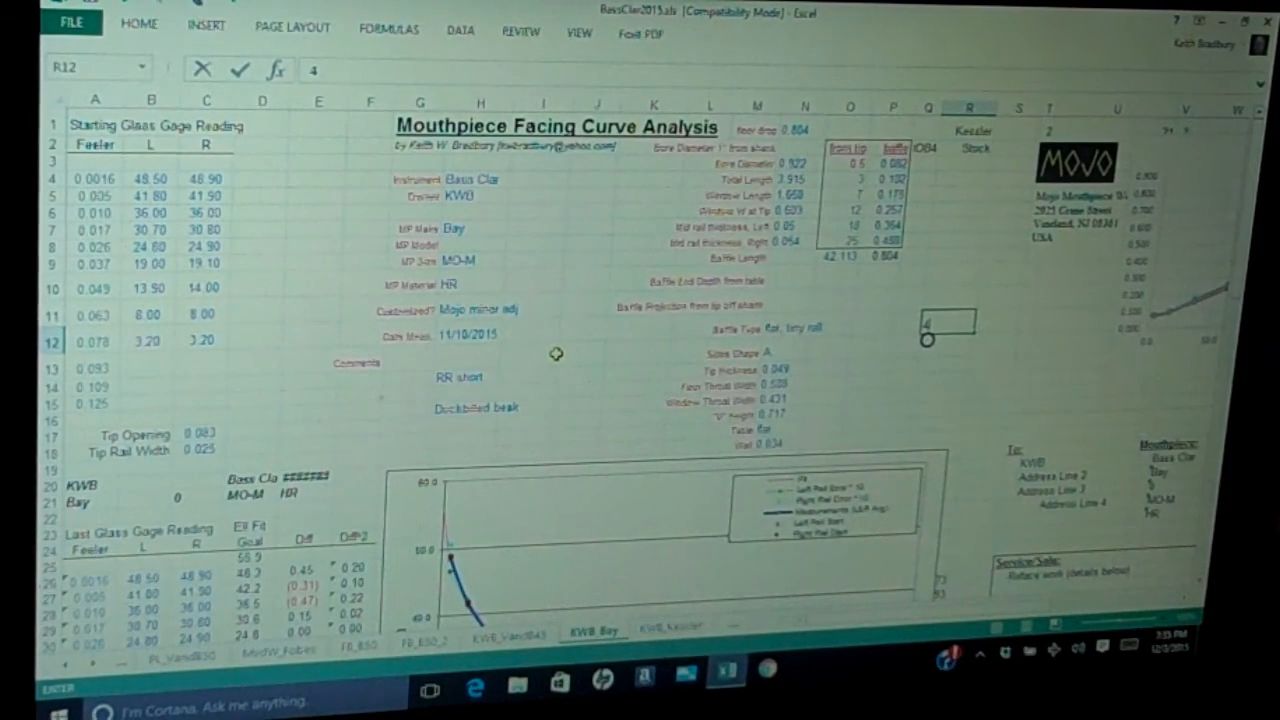
mouse_move(530, 362)
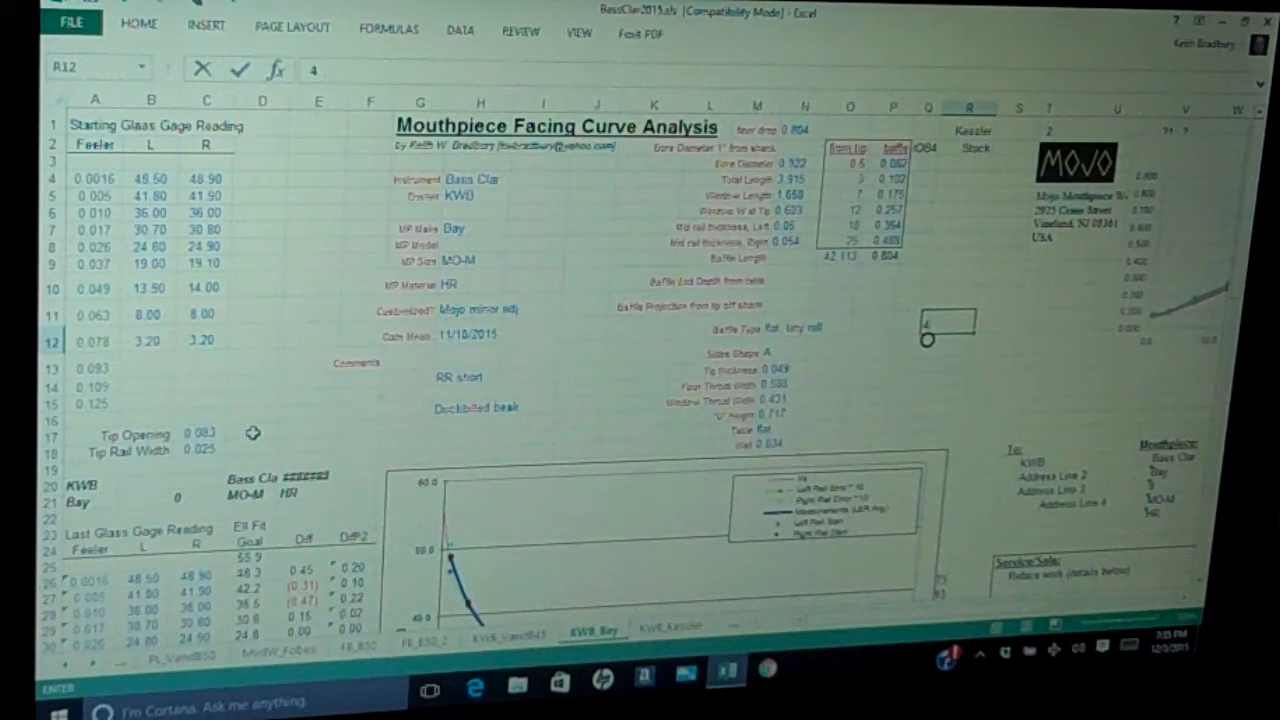
mouse_move(250, 410)
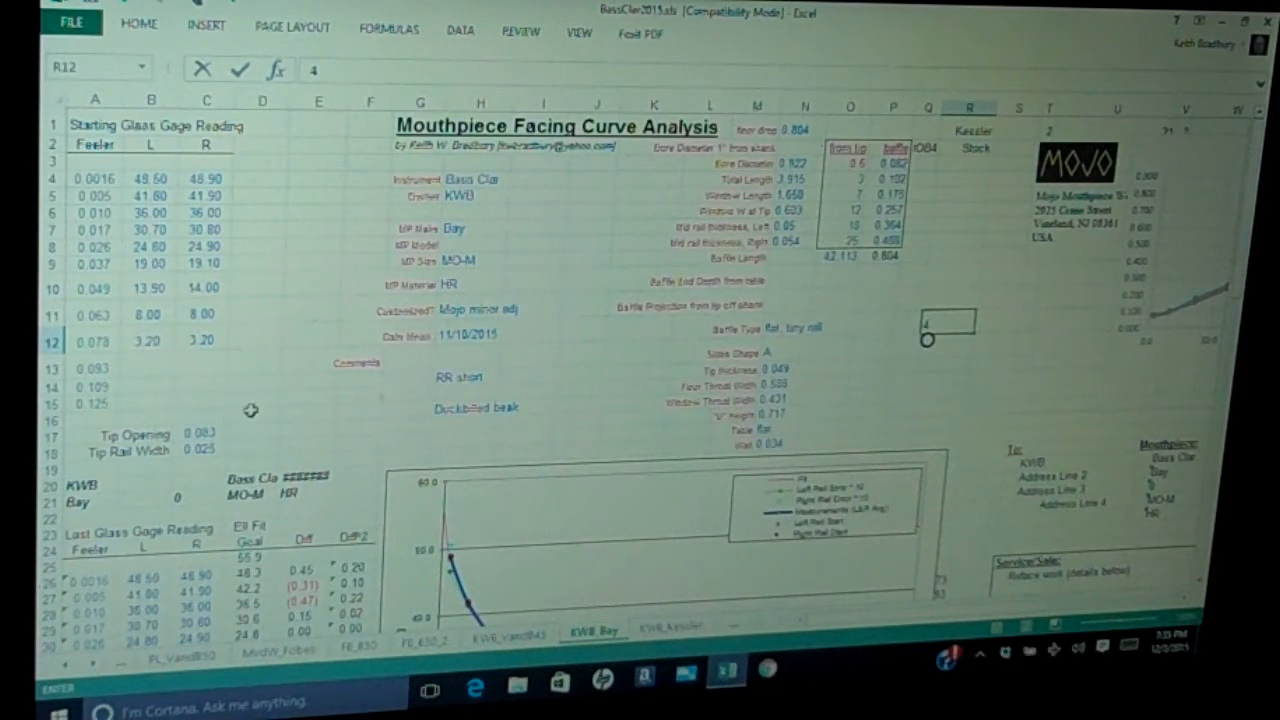
mouse_move(240, 446)
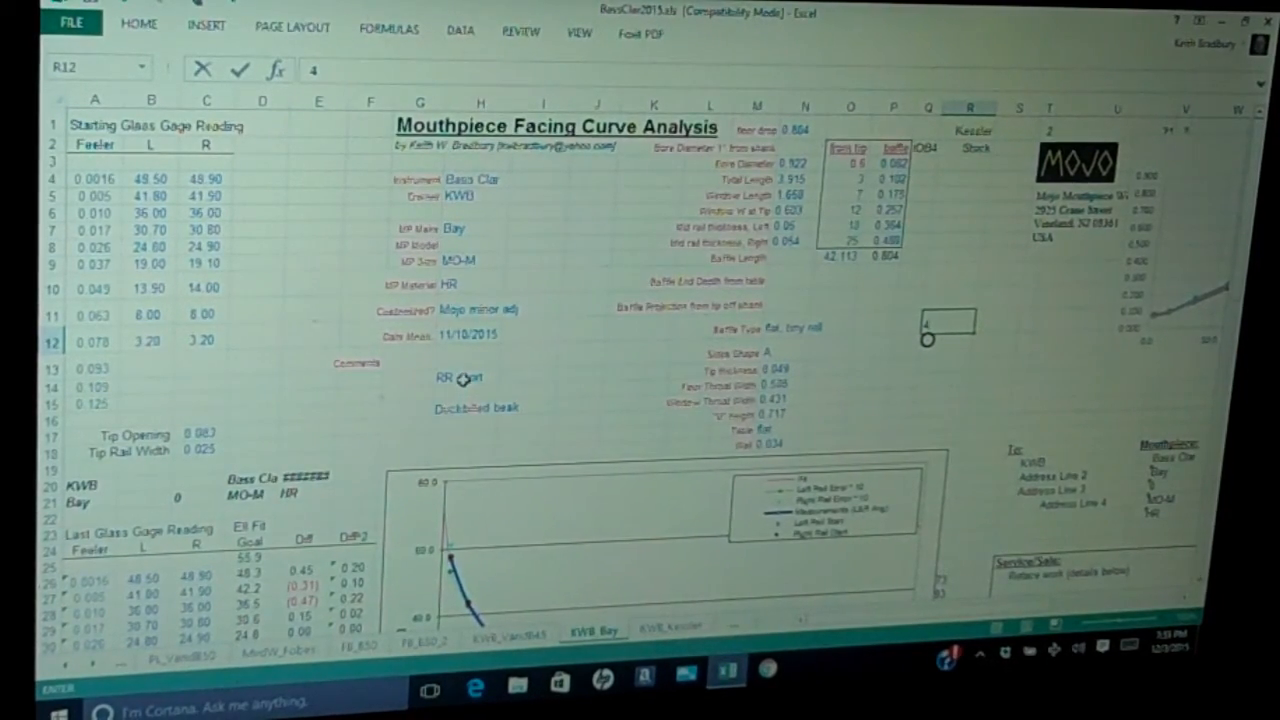
scroll(down, 3)
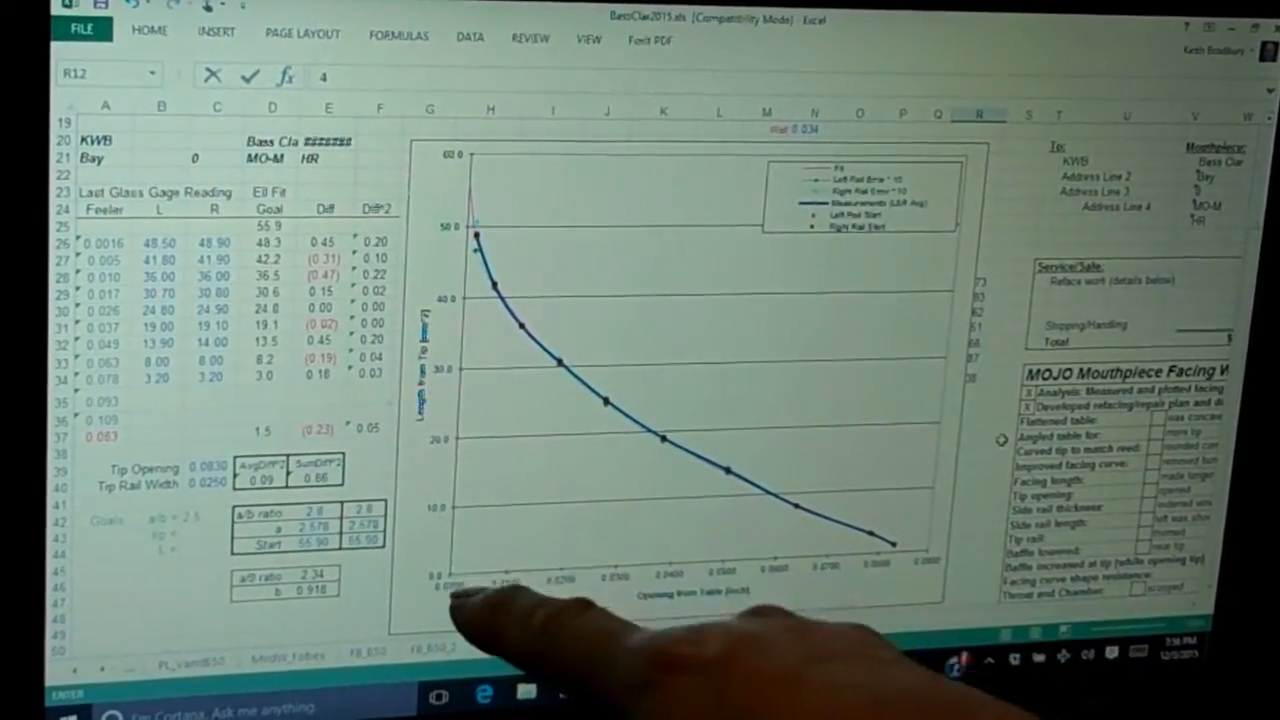
mouse_move(500, 350)
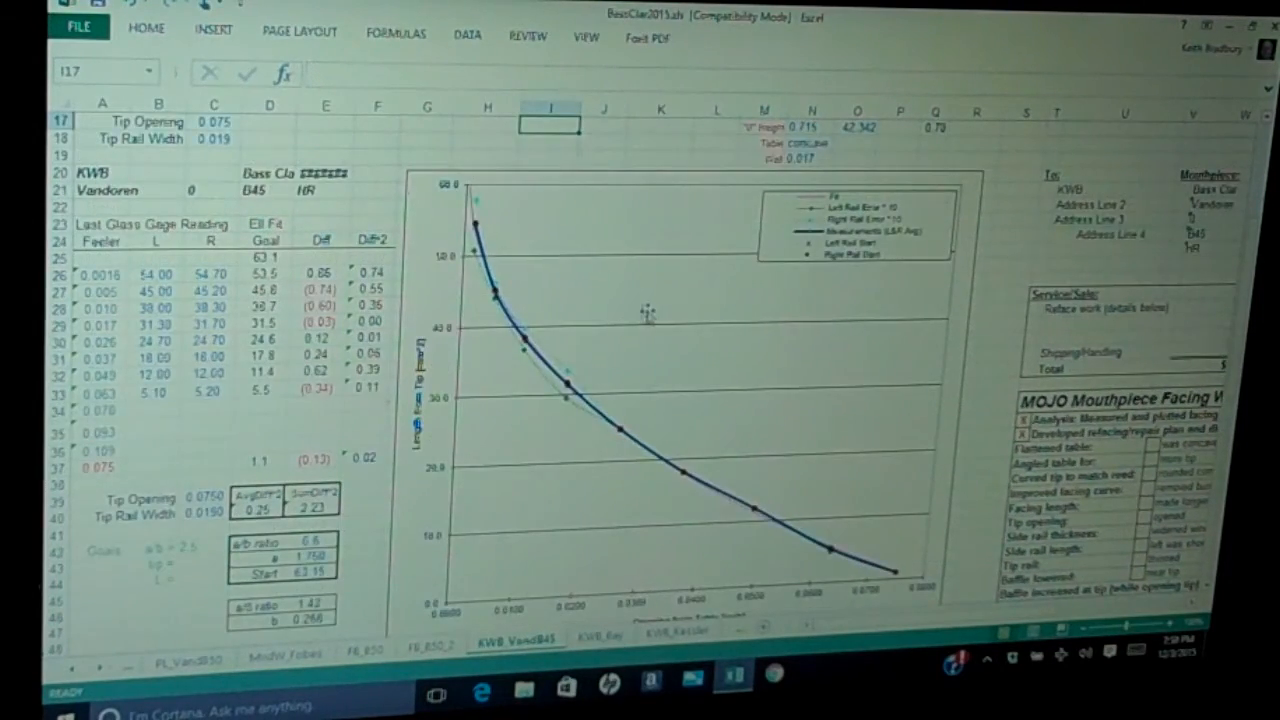
mouse_move(960, 312)
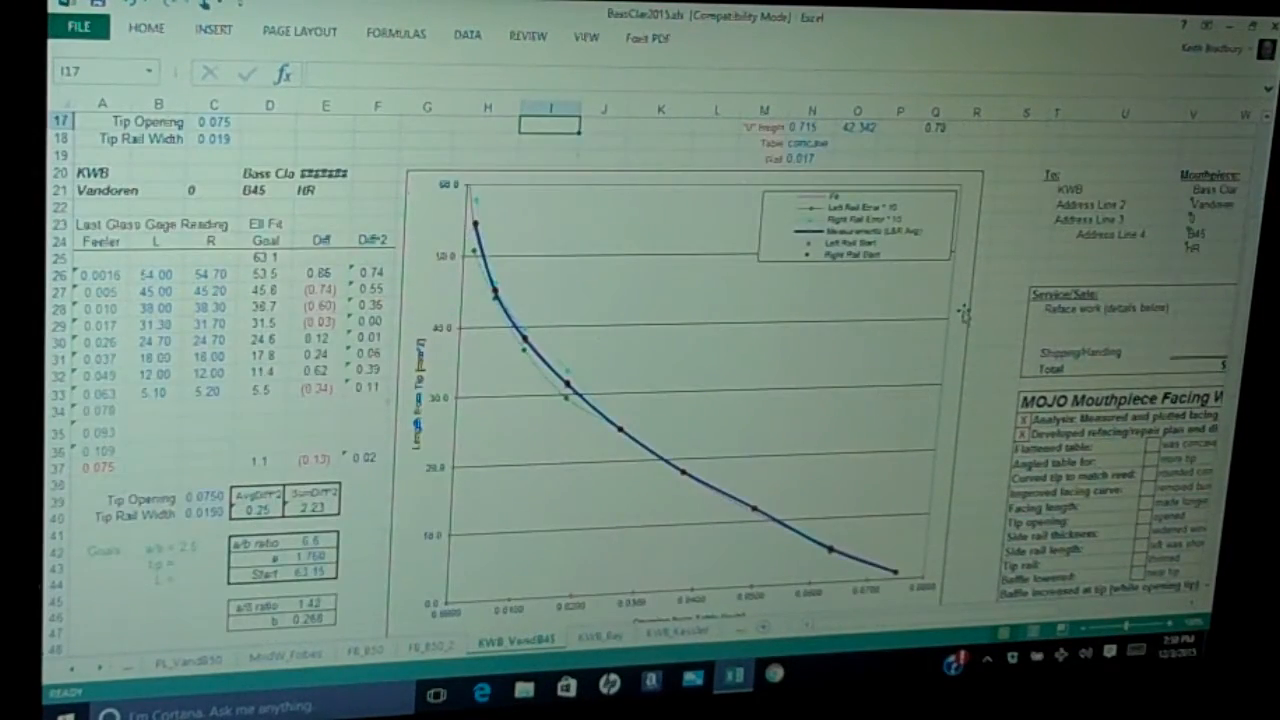
scroll(down, 3)
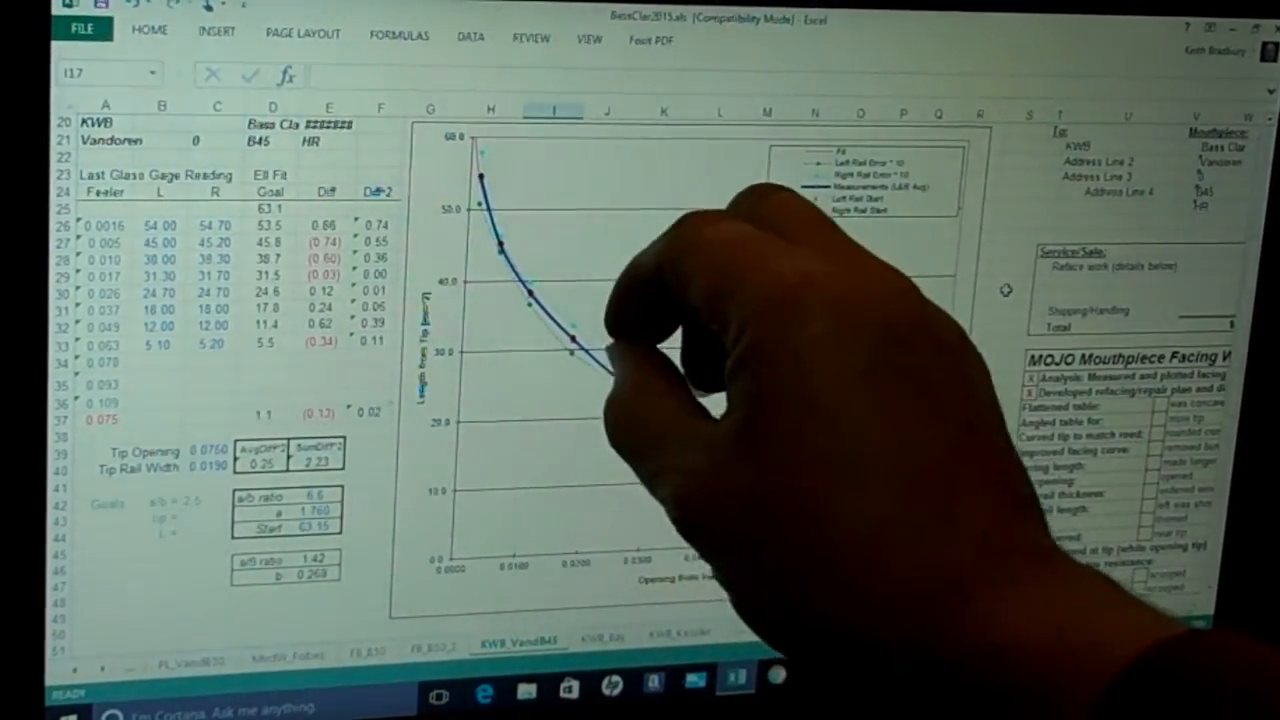
mouse_move(760, 540)
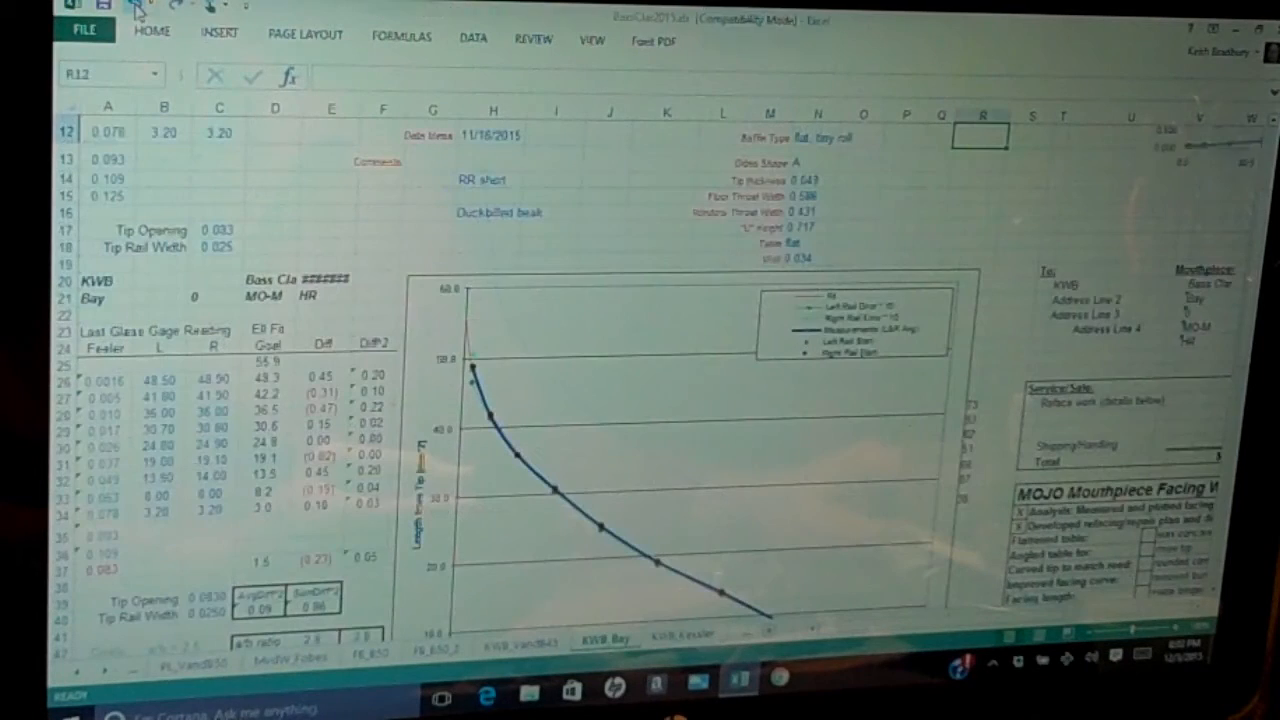
text(4)
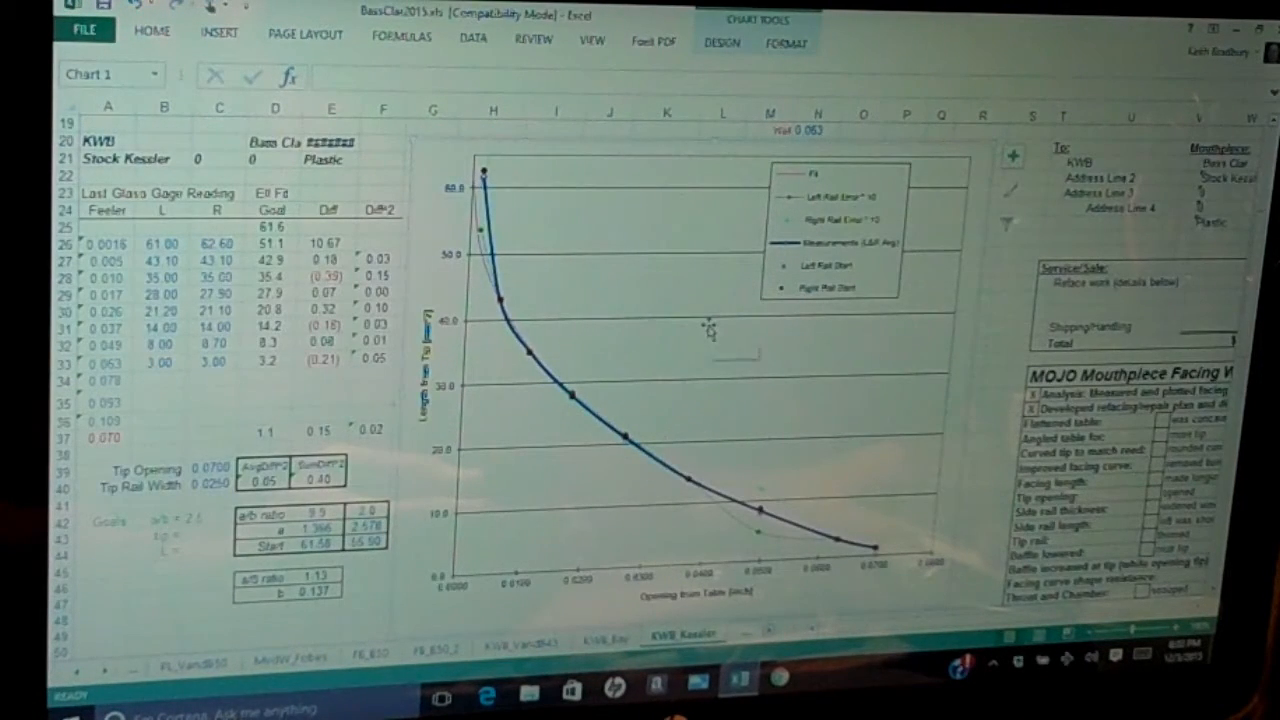
scroll(down, 3)
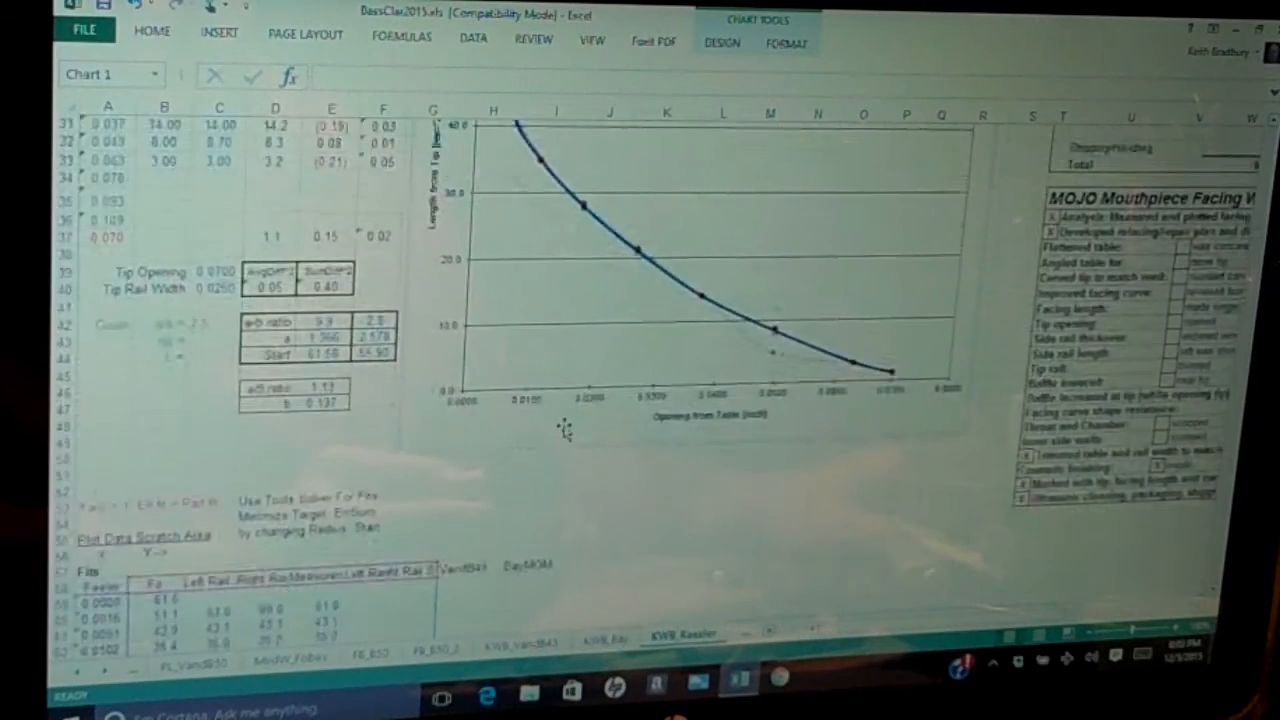
scroll(down, 3)
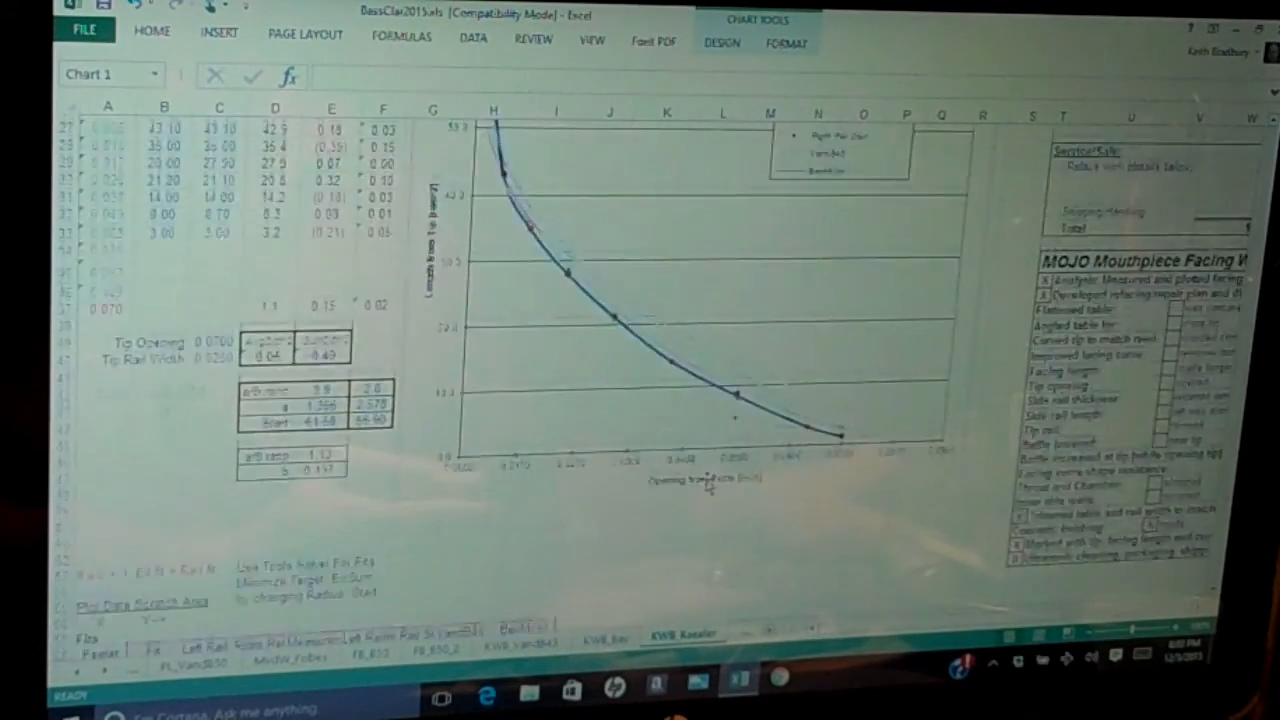
scroll(up, 3)
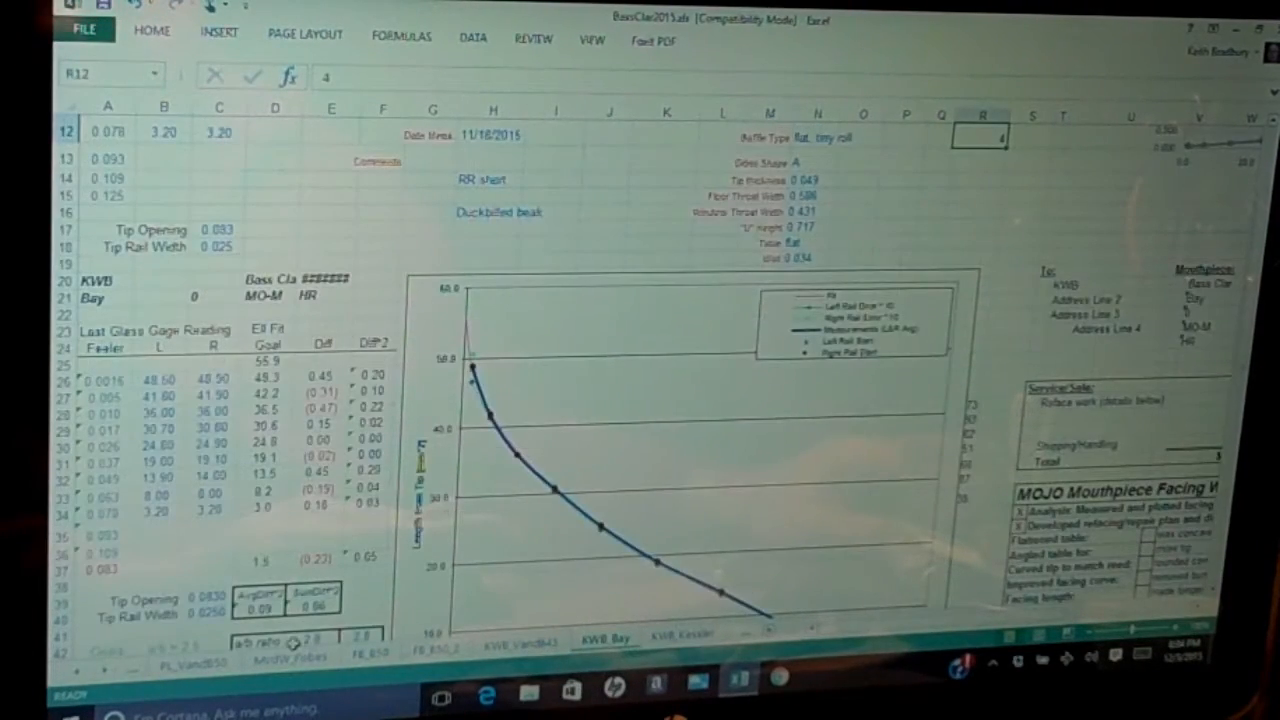
scroll(down, 3)
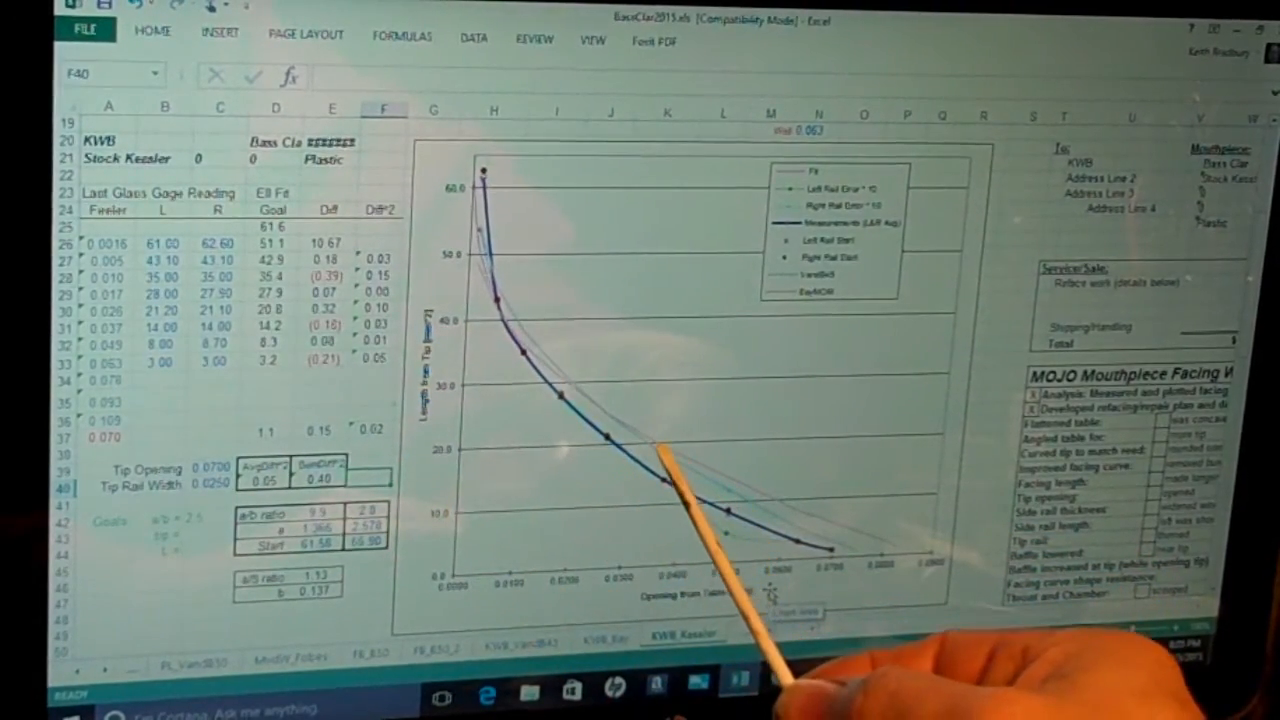
mouse_move(740, 550)
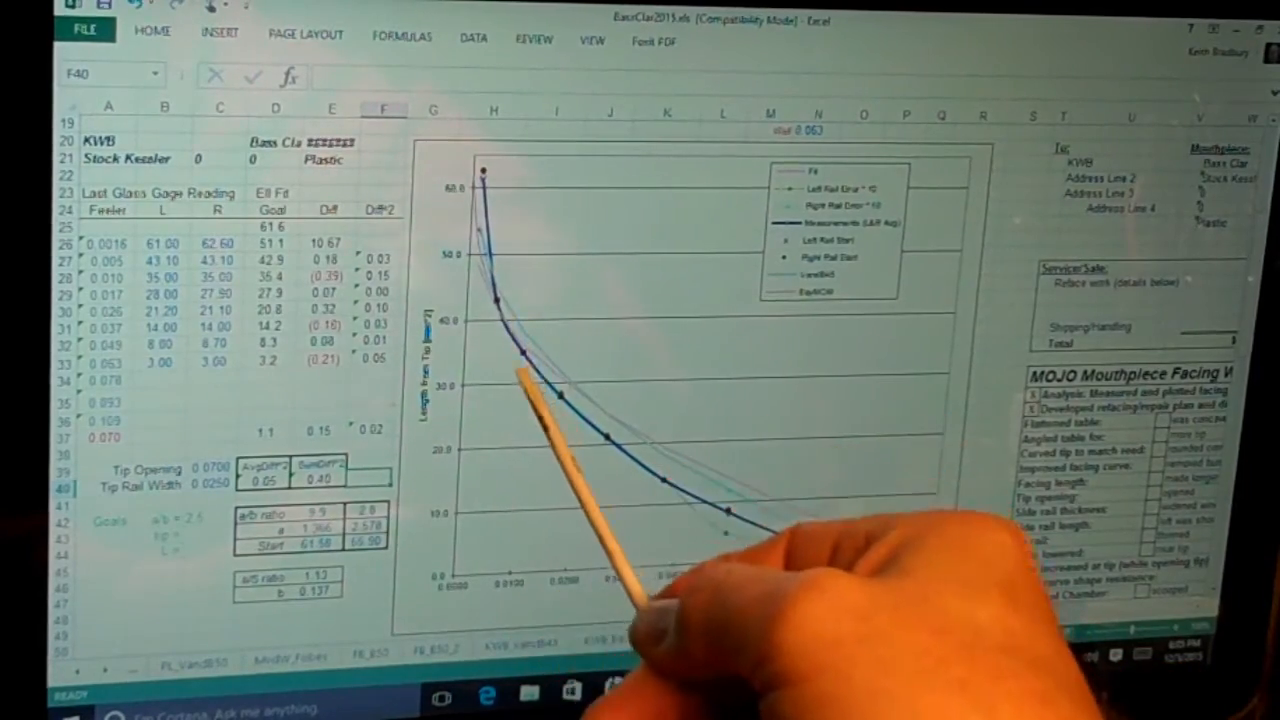
mouse_move(700, 580)
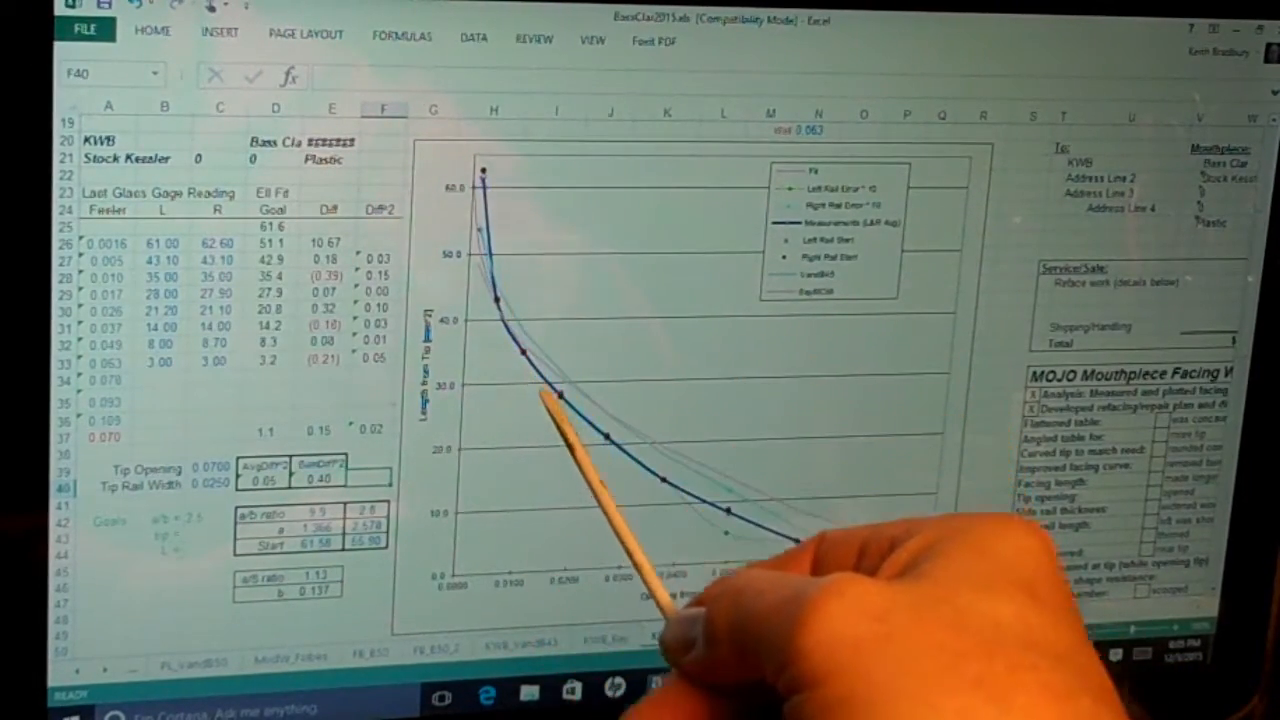